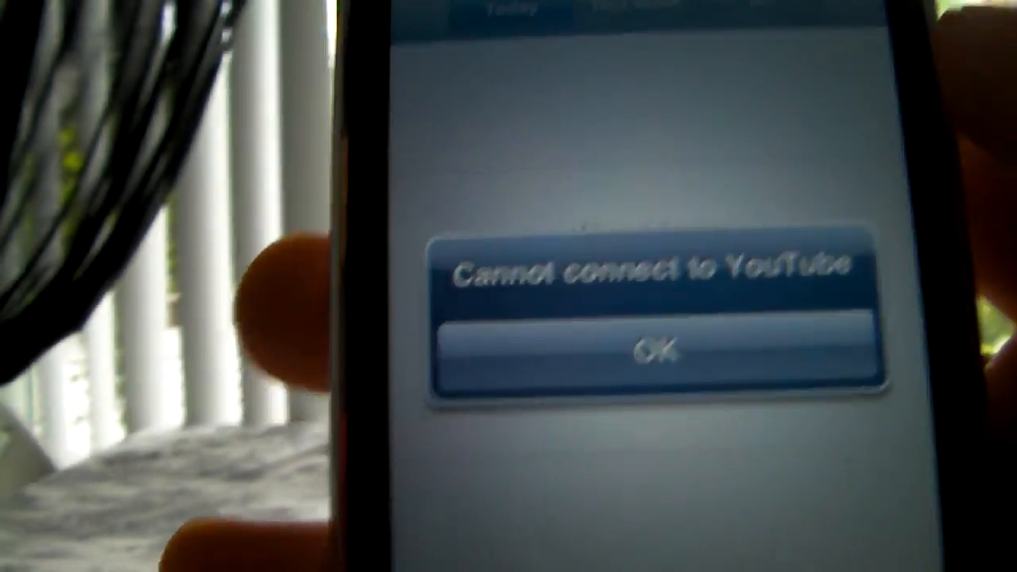
- Dismiss the 'Cannot connect to YouTube' alert with OK
click(655, 351)
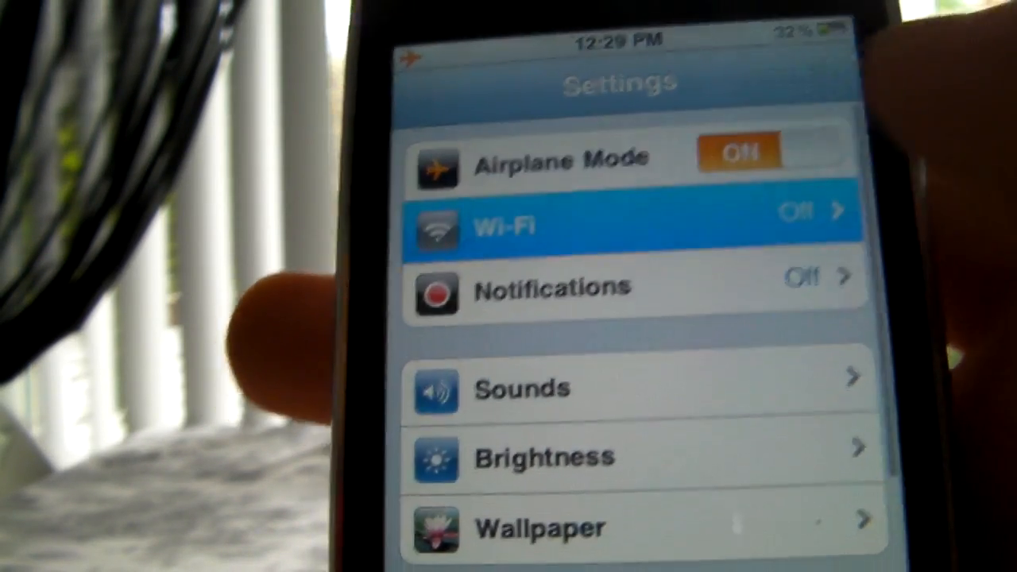
- Enter the Wi-Fi settings to switch Wi-Fi on while Airplane Mode stays on
click(620, 225)
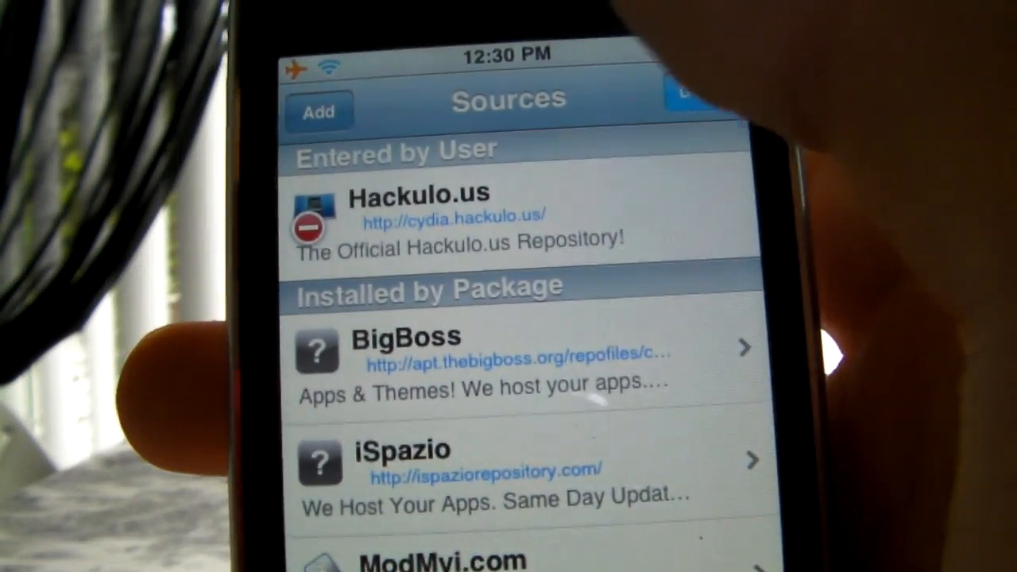
click(318, 110)
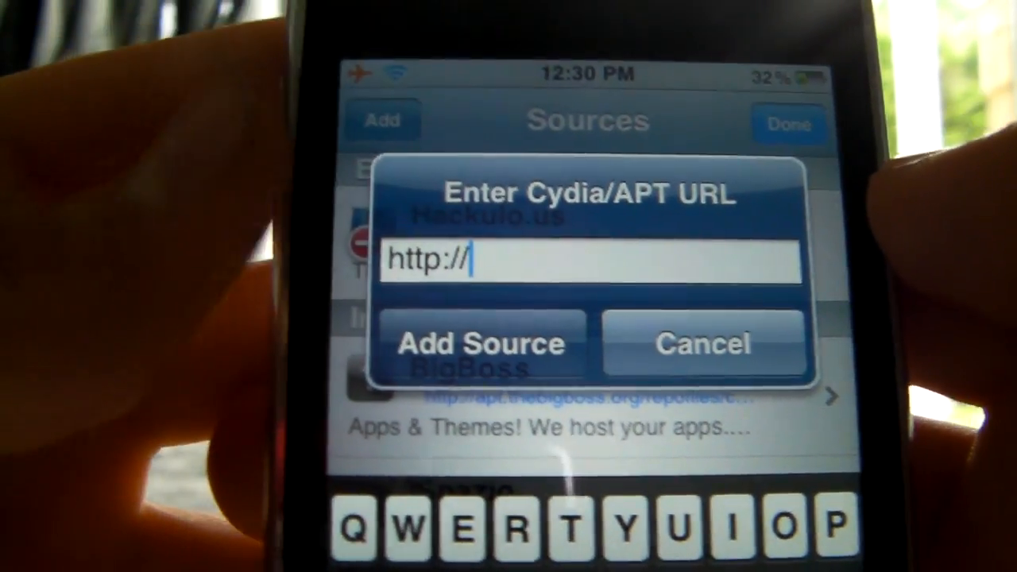
text(sinfulip)
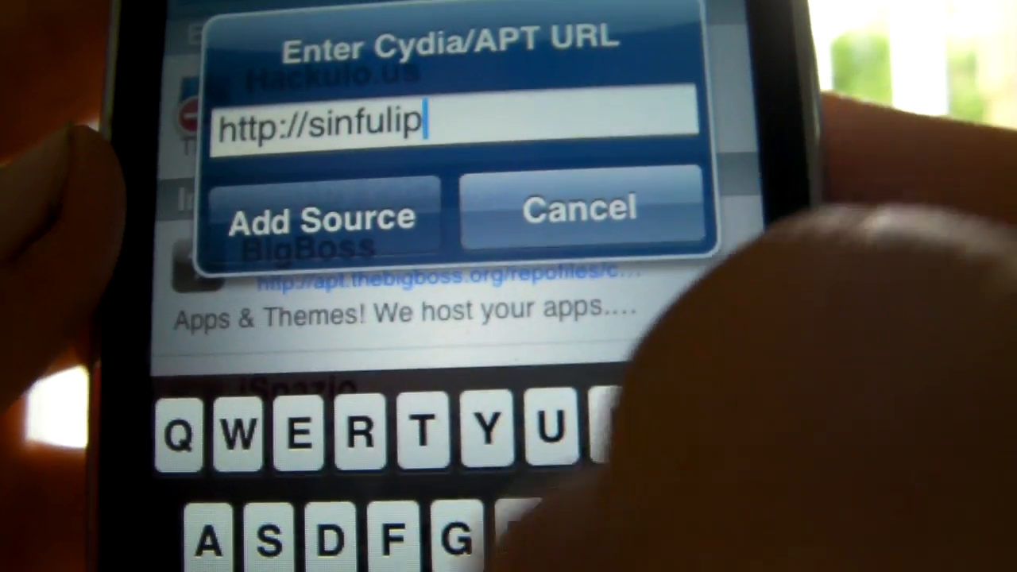
text(honere)
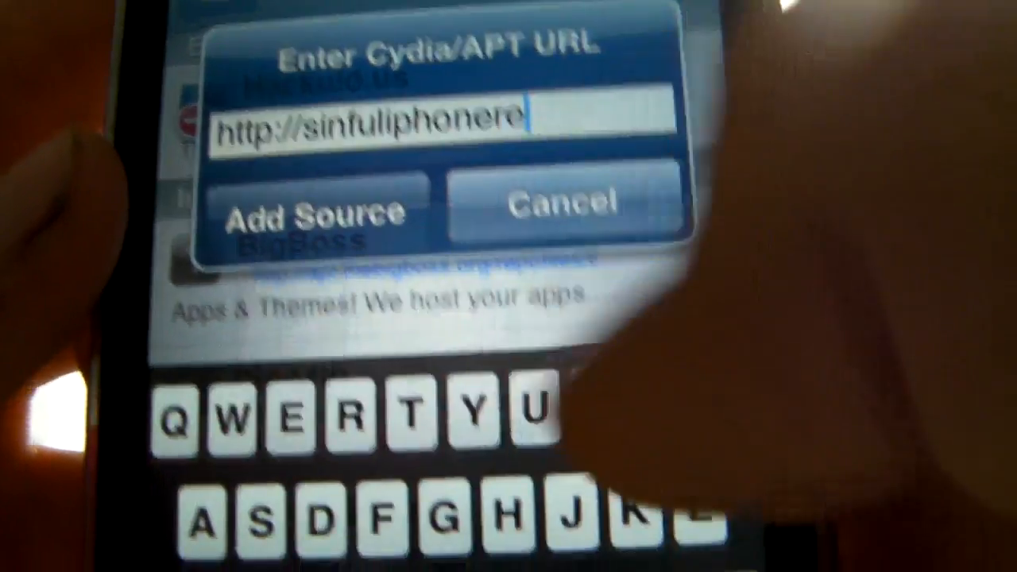
text(po.com)
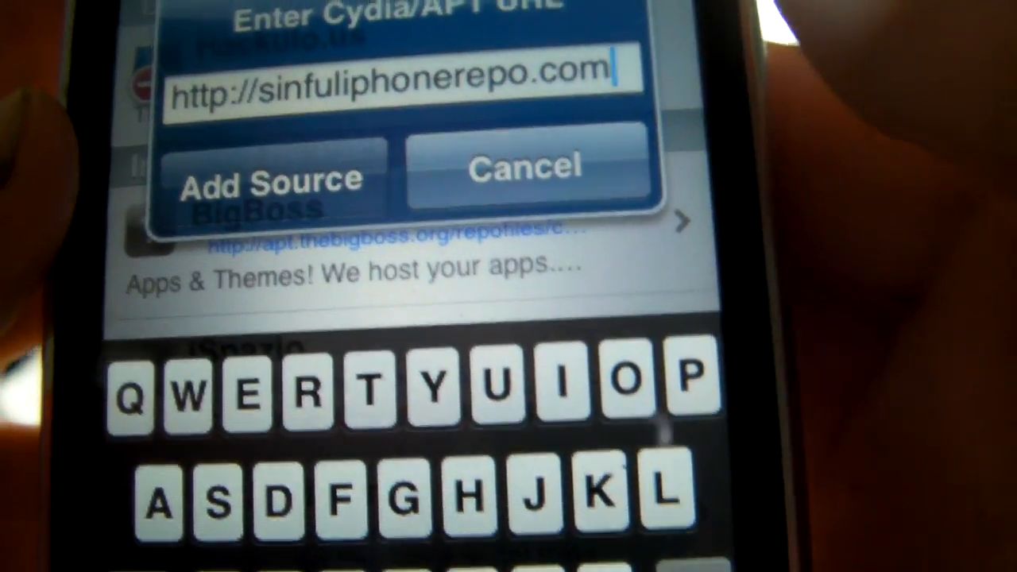
click(270, 172)
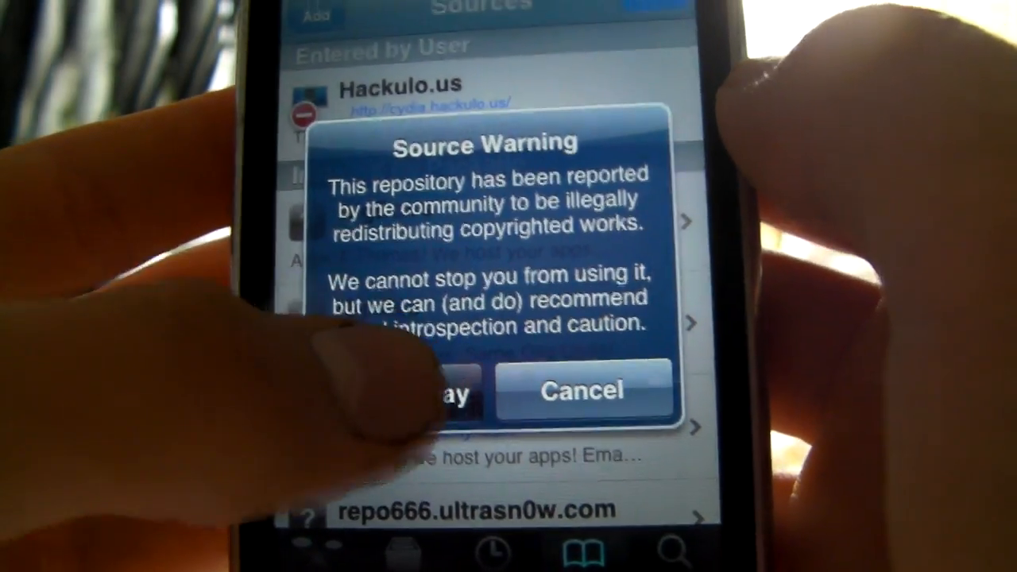
- Accept the Source Warning so SiNfuL iPhone Repo loads among user-entered sources
click(445, 389)
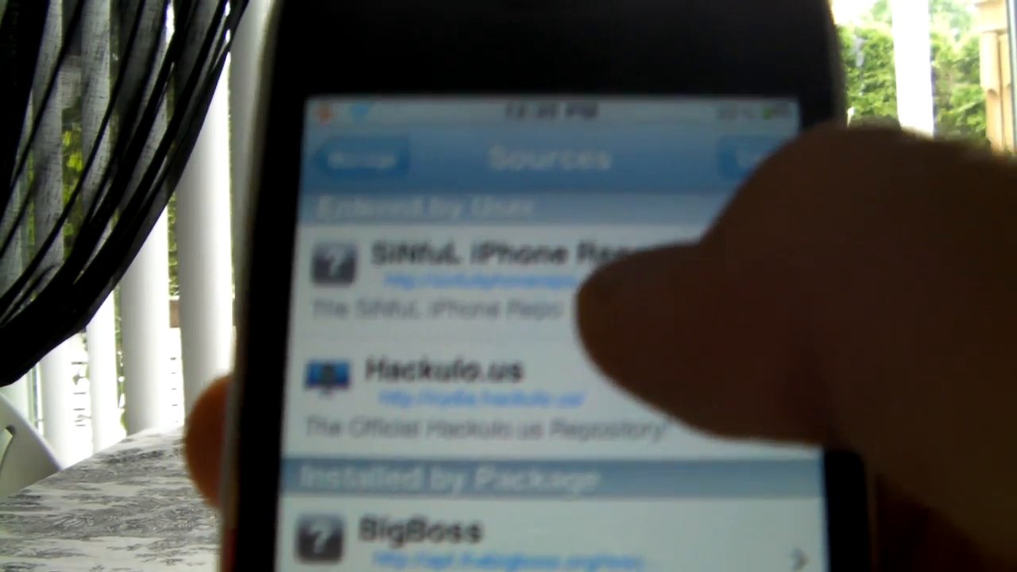
- From SiNfuL iPhone Repo's package list, choose Push Fix to reach its install confirmation
click(516, 254)
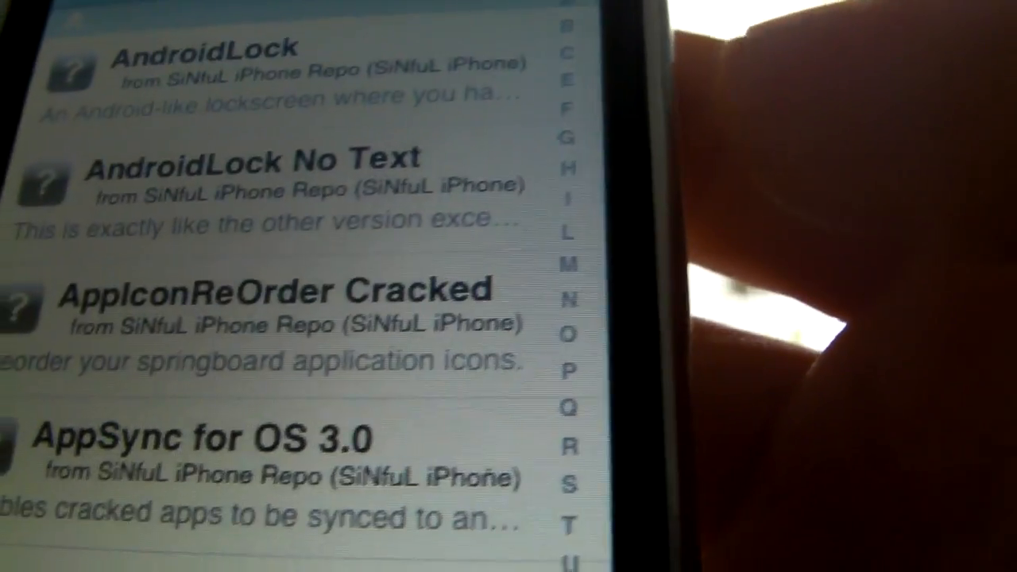
scroll(down, 3)
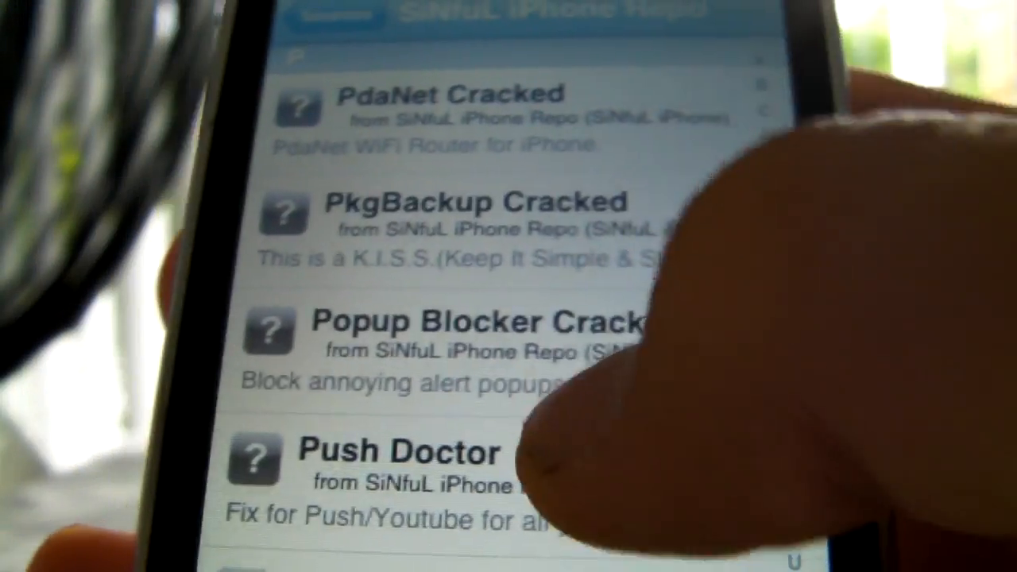
scroll(down, 3)
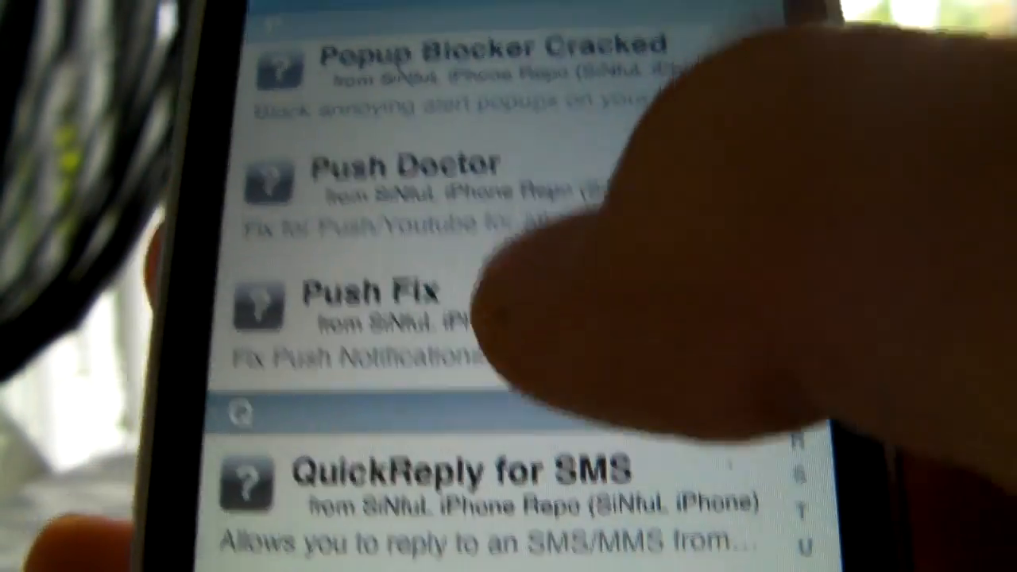
click(365, 310)
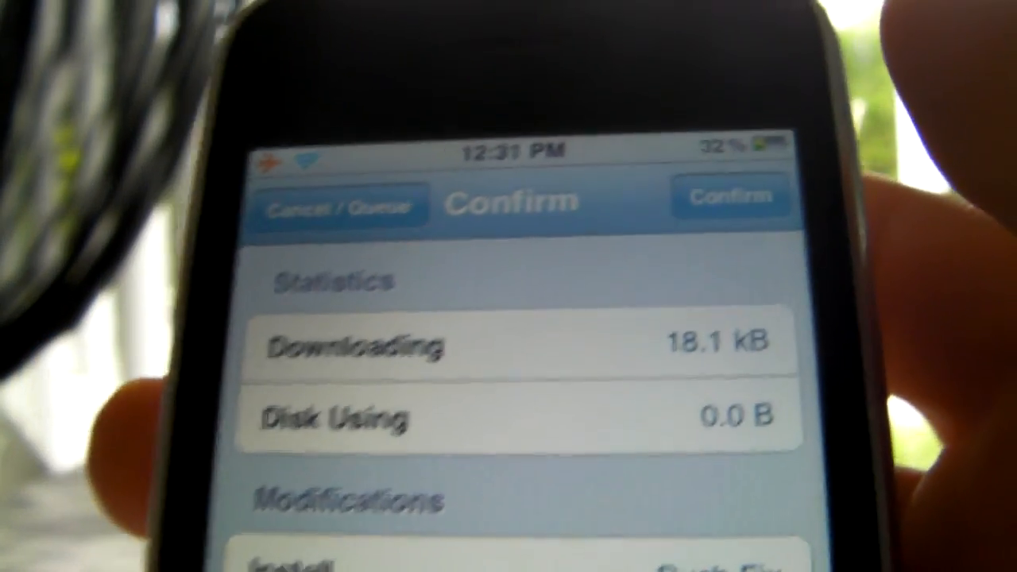
scroll(down, 3)
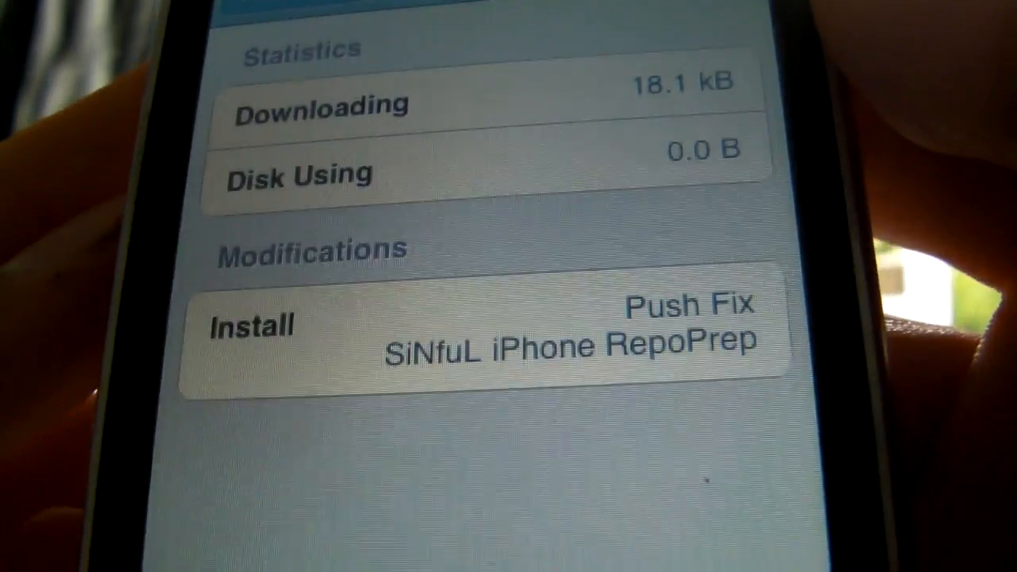